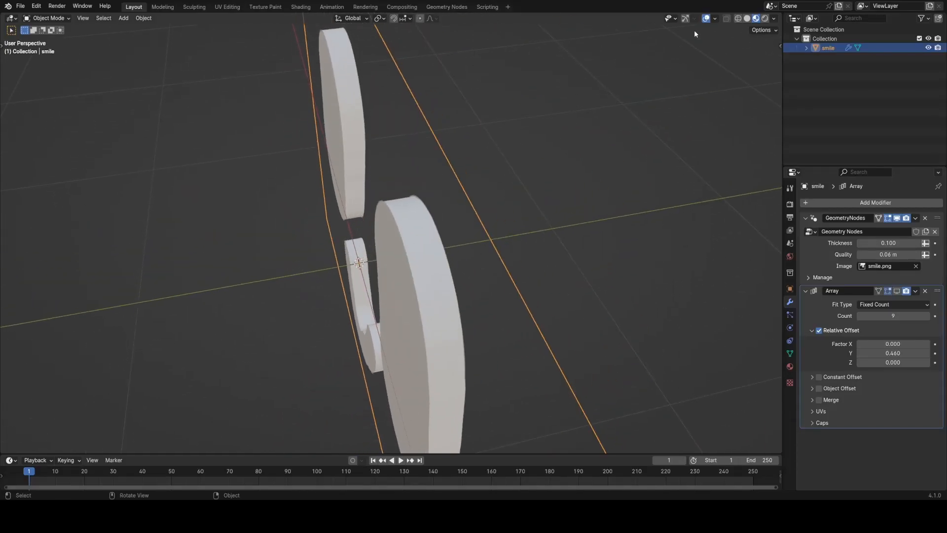
Raise the modifier's Thickness input from 0.100 to 0.140, then orbit to view the solid
left_click(715, 18)
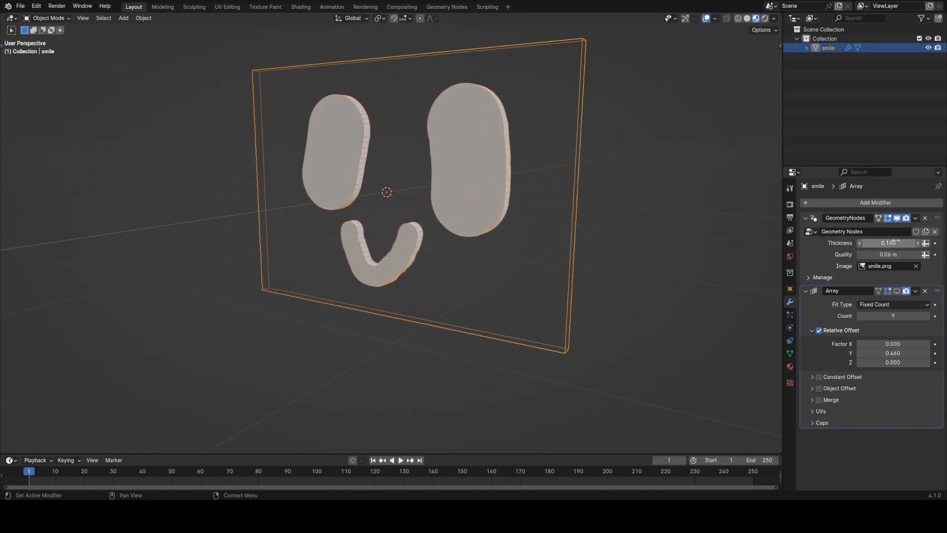
left_click_drag(888, 243, 900, 242)
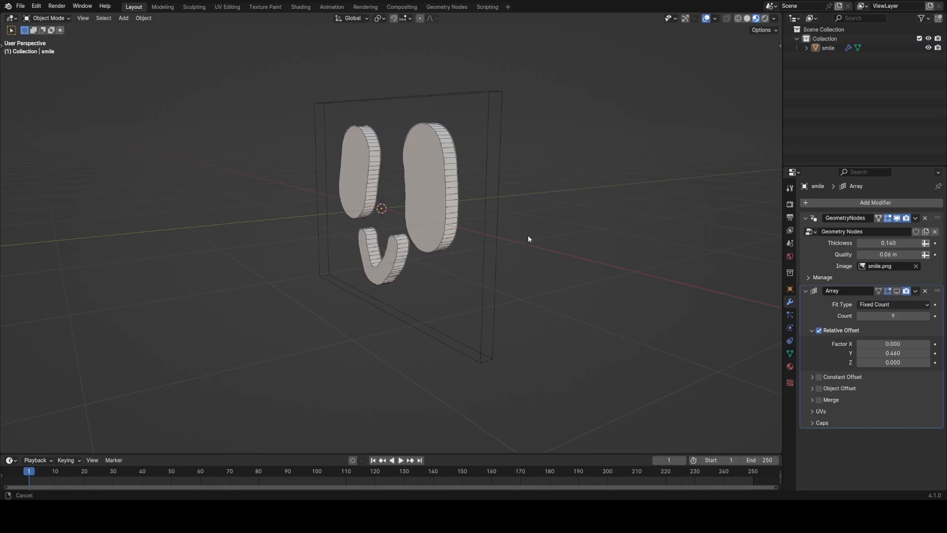
left_click_drag(529, 239, 577, 253)
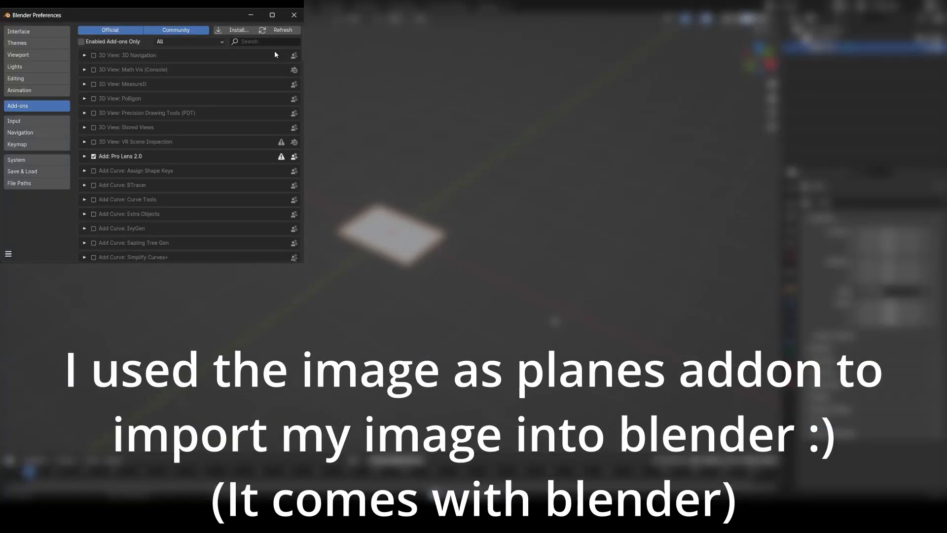
Search add-ons for 'image' and enable Import Images as Planes
type("image")
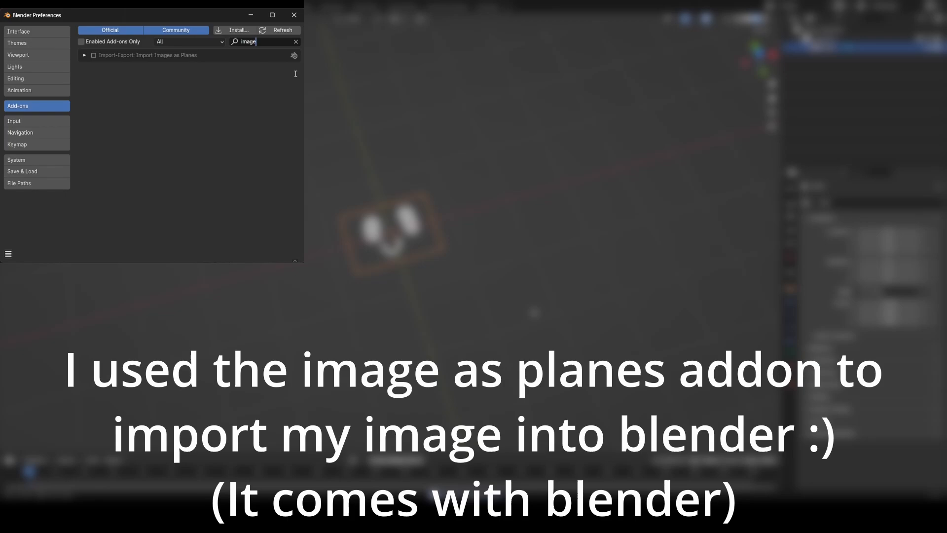
left_click(93, 54)
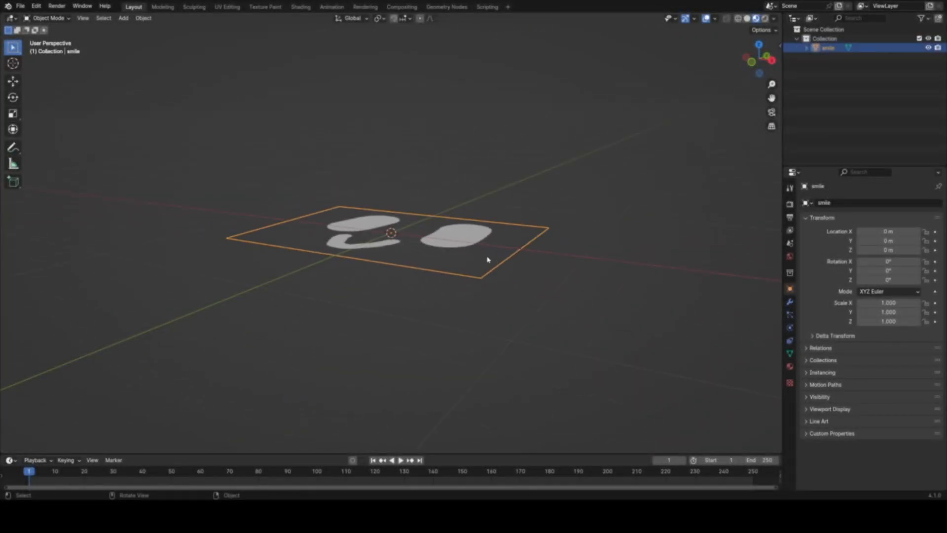
key("Tab")
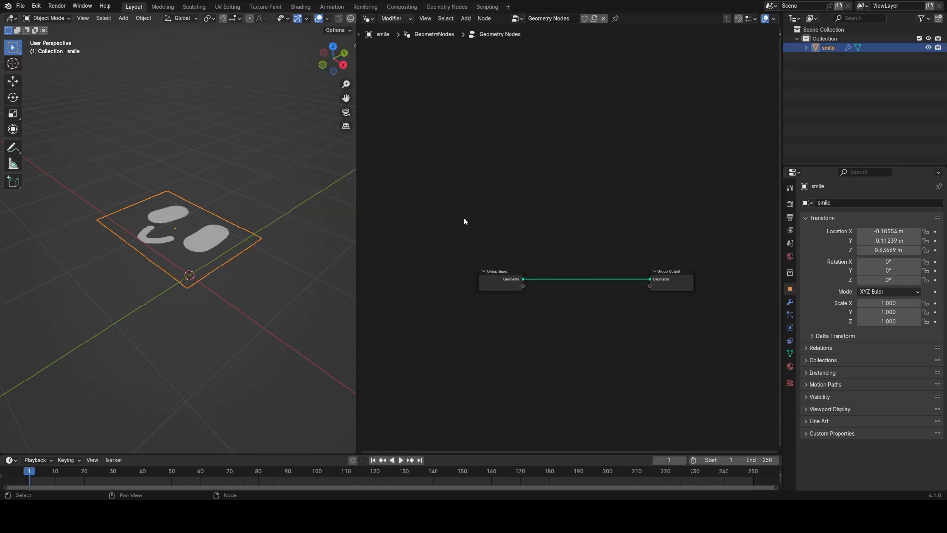
Add Subdivide Mesh and Image Texture nodes to the plane's geometry node tree
type("su")
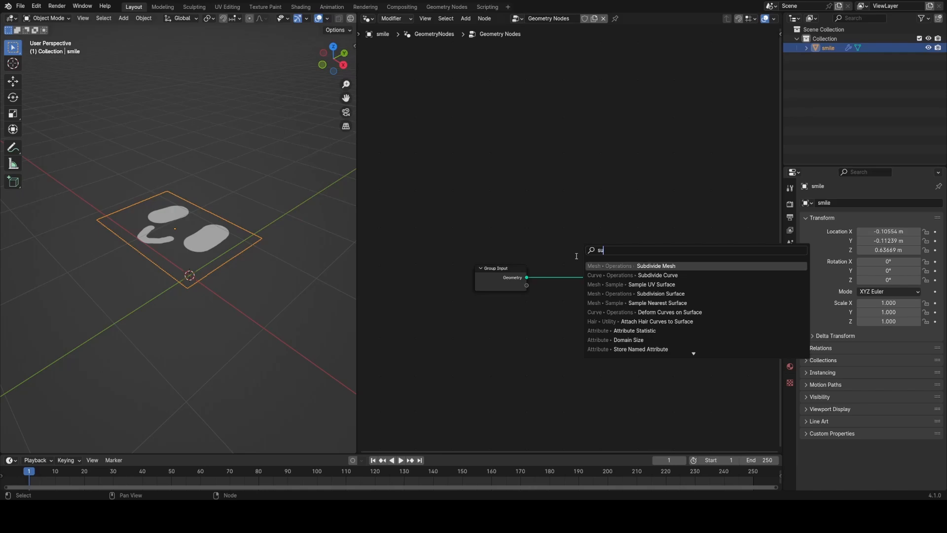
left_click(655, 266)
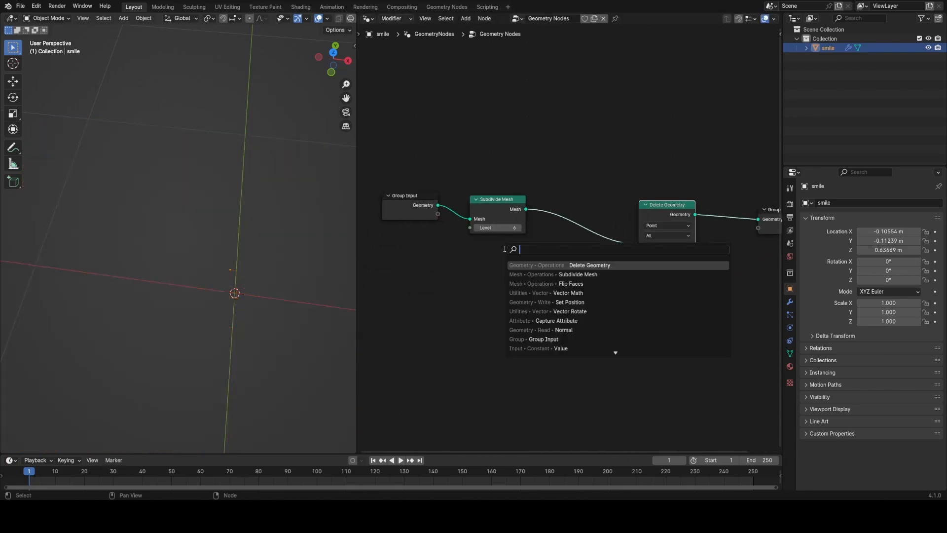
type("imag")
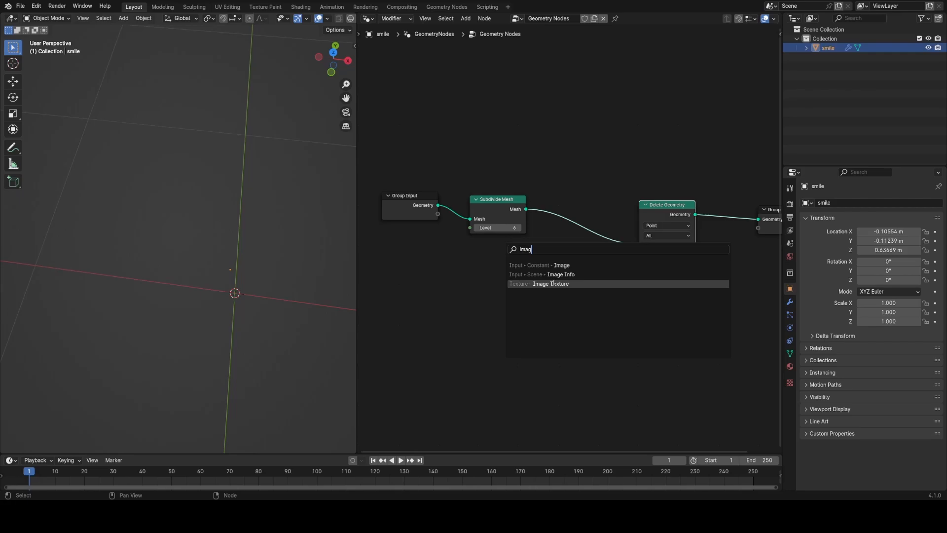
left_click(551, 283)
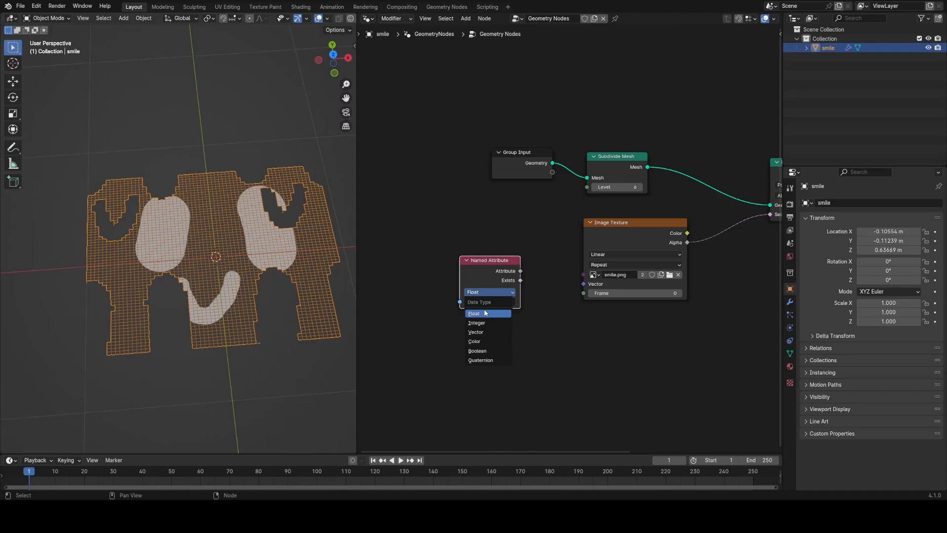
left_click(475, 332)
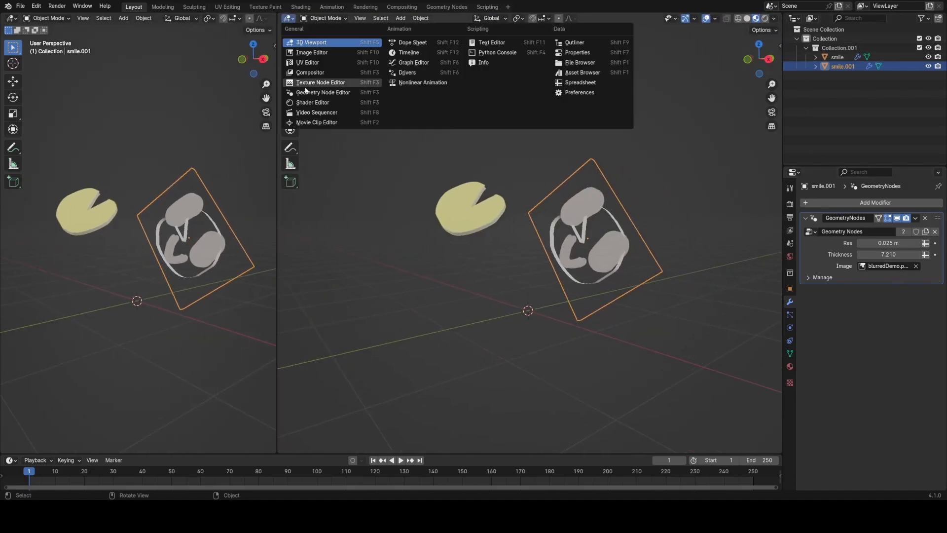
Show the geometry node tree in this area and choose smile.png as the source image
left_click(322, 92)
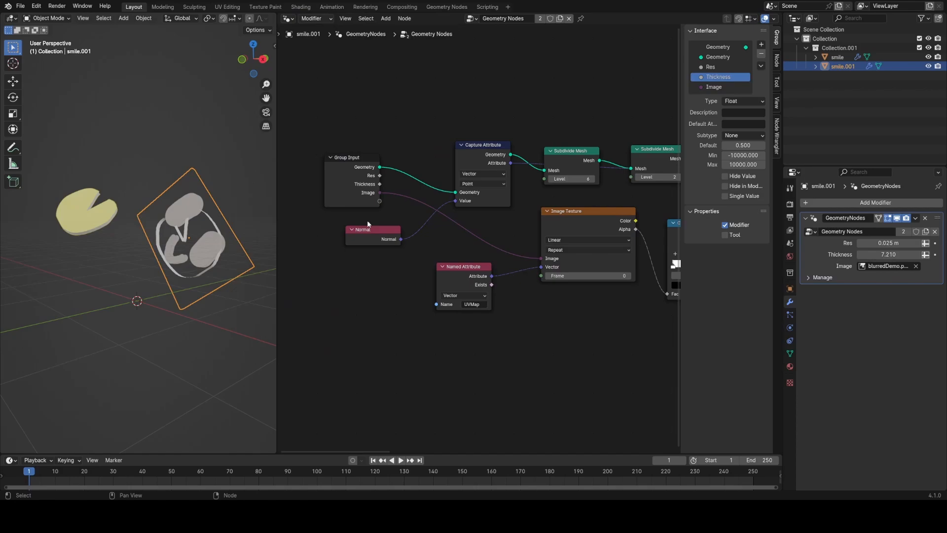
left_click(887, 266)
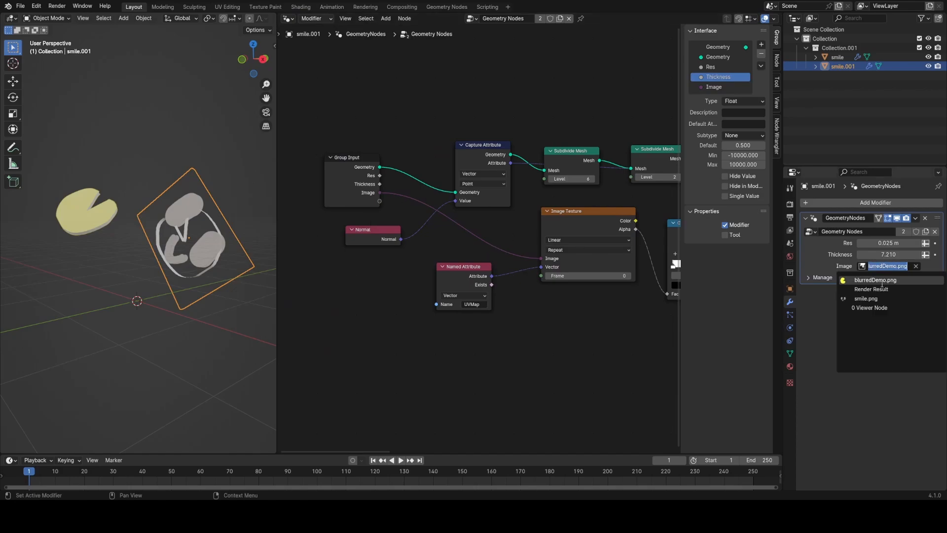
mouse_move(866, 298)
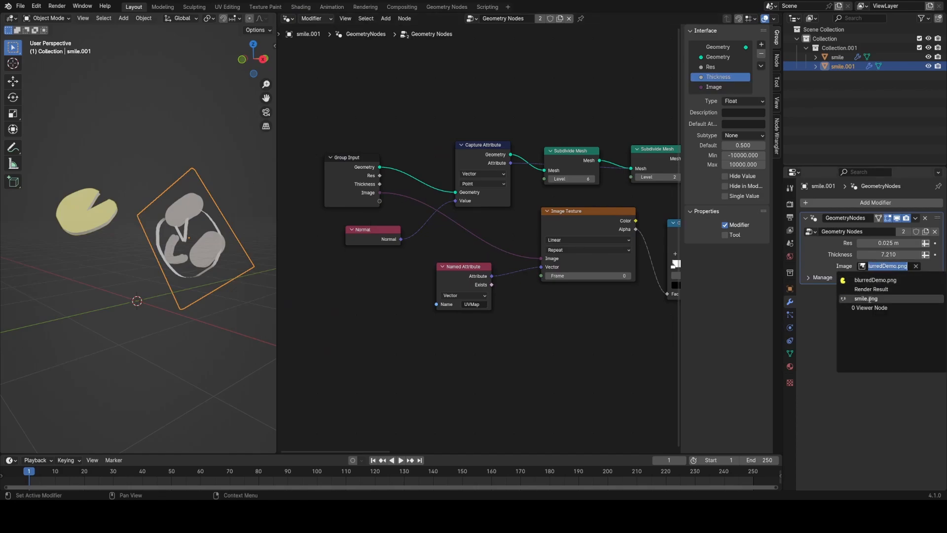
left_click(867, 297)
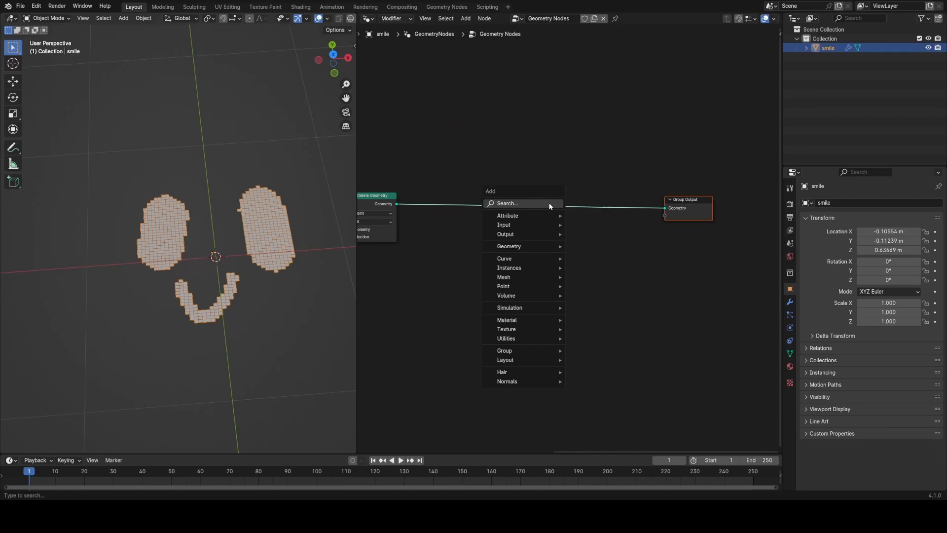
Add Separate Geometry, Edge Neighbors and Equal compare nodes, separating by the Edge domain
type("sep")
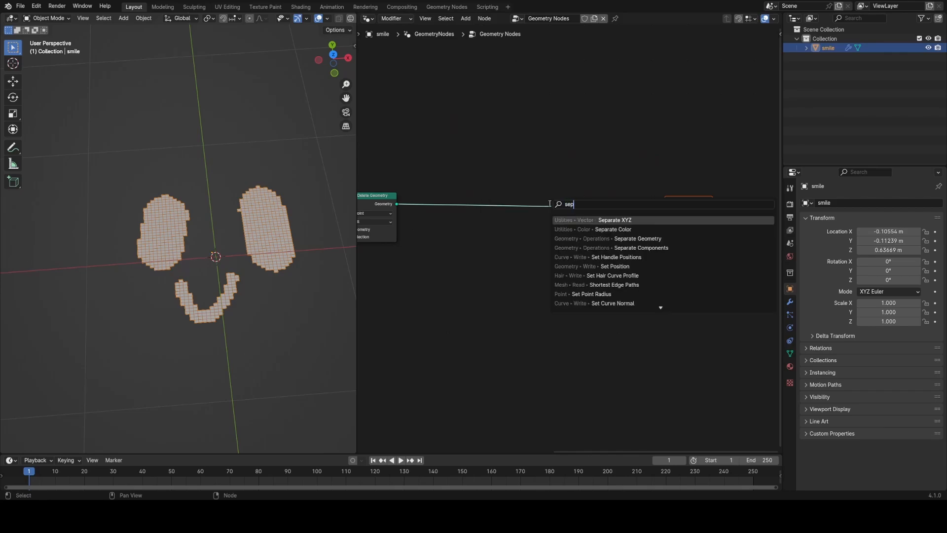
left_click(636, 238)
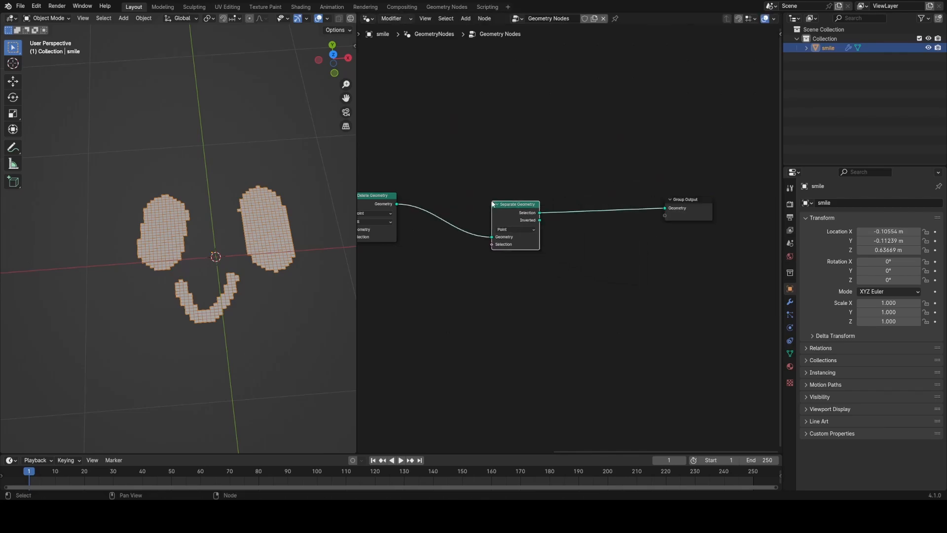
type("edge")
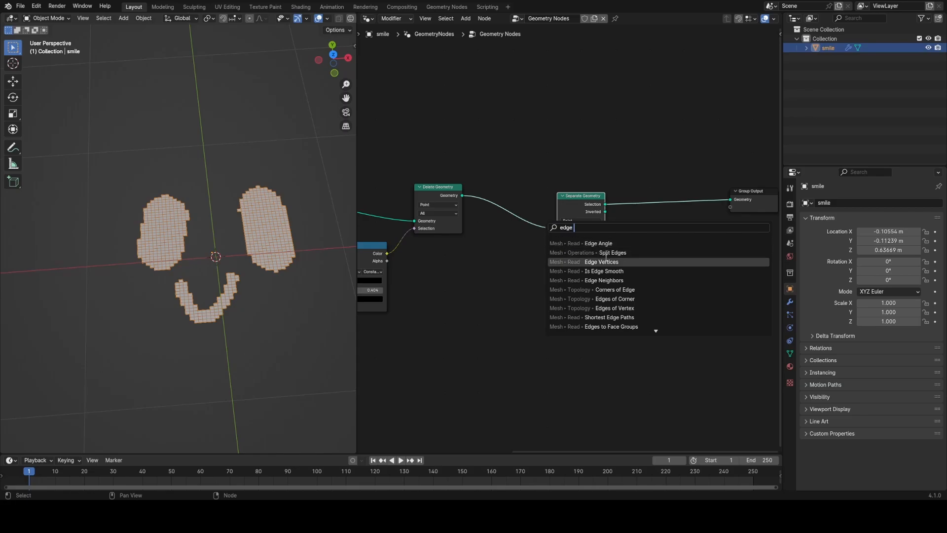
left_click(602, 279)
type("r")
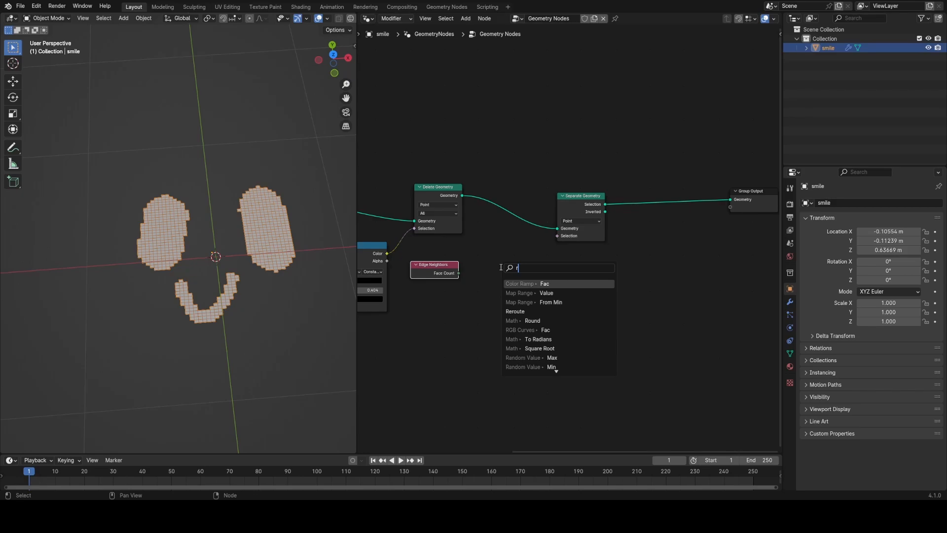
type("eq")
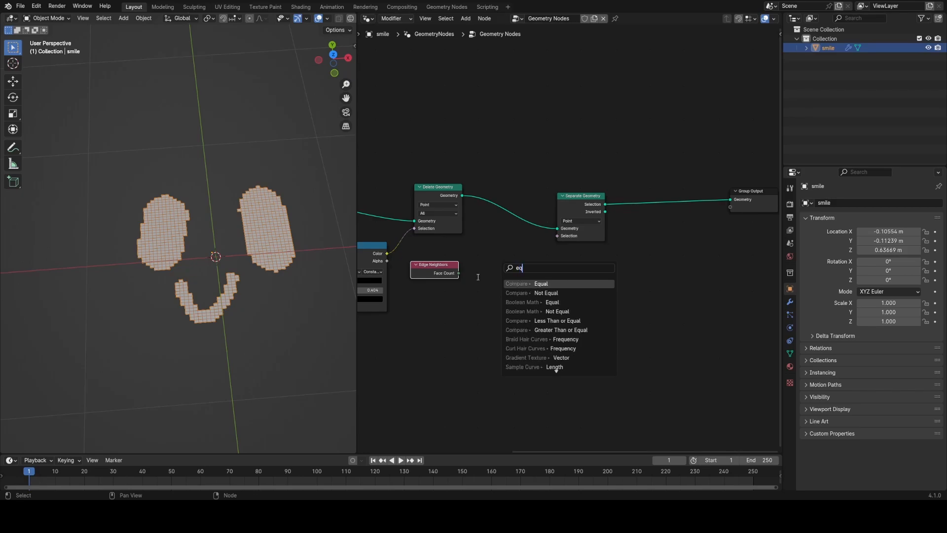
left_click(540, 284)
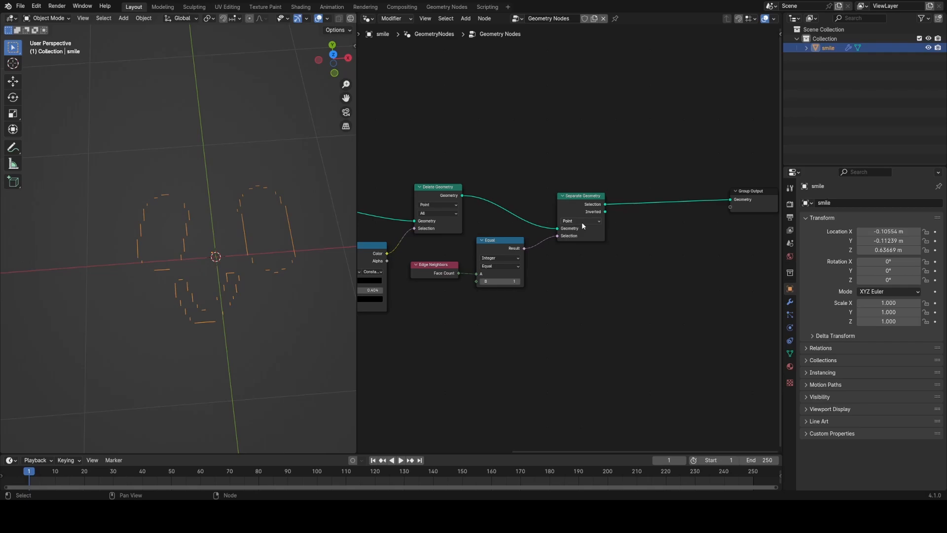
left_click(581, 221)
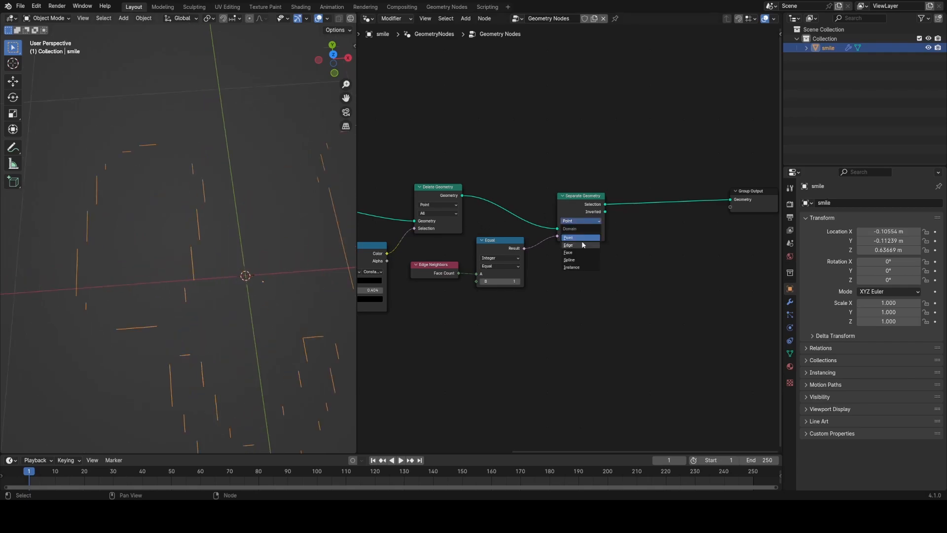
left_click(568, 246)
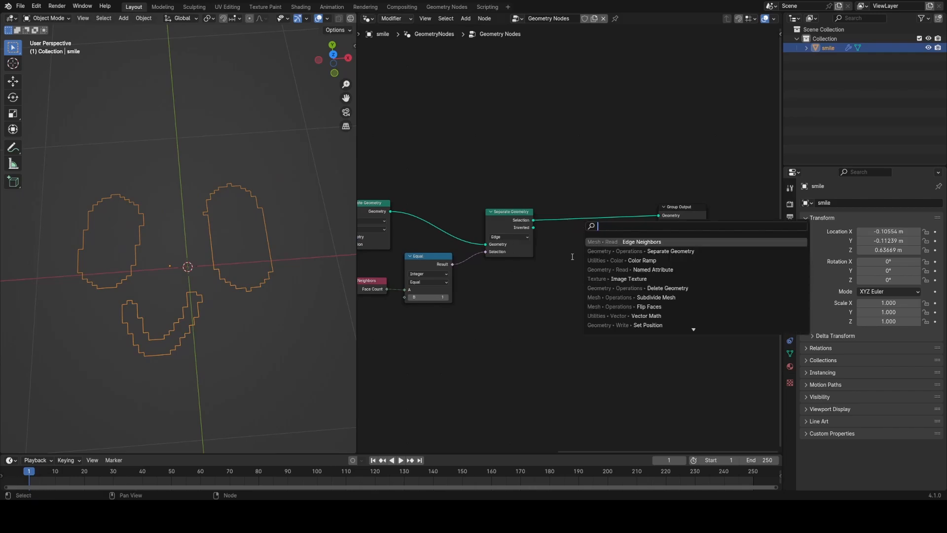
Add Mesh to Curve and Resample Curve nodes, plus a Group Input for Res
type("mesh to c")
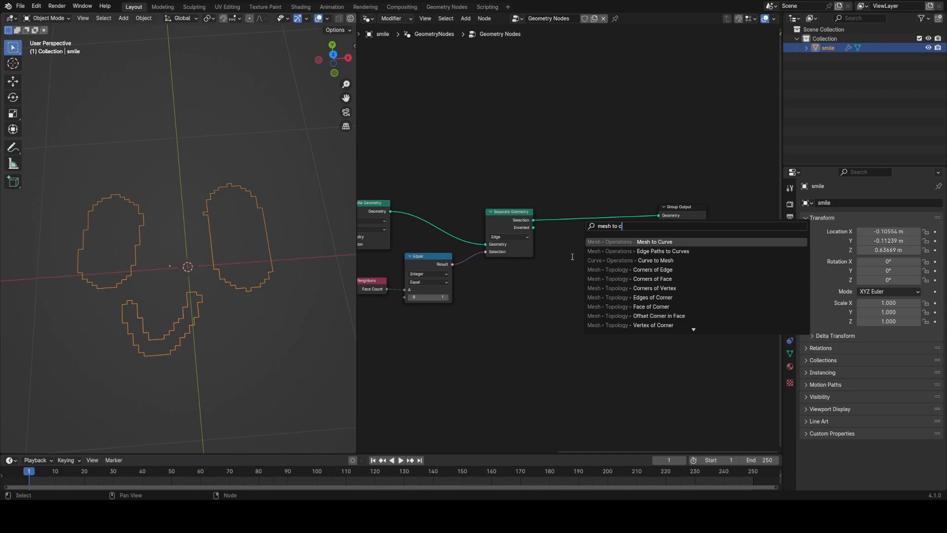
left_click(653, 242)
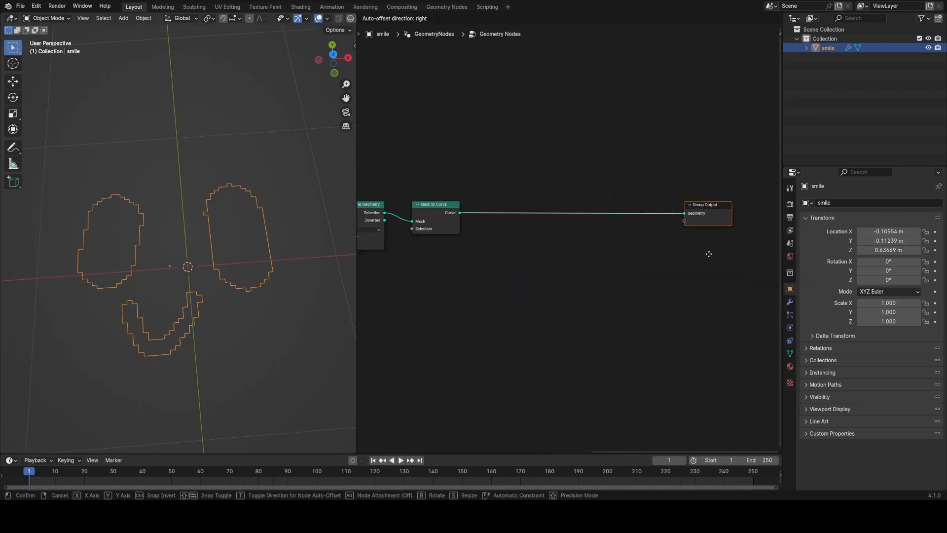
type("r")
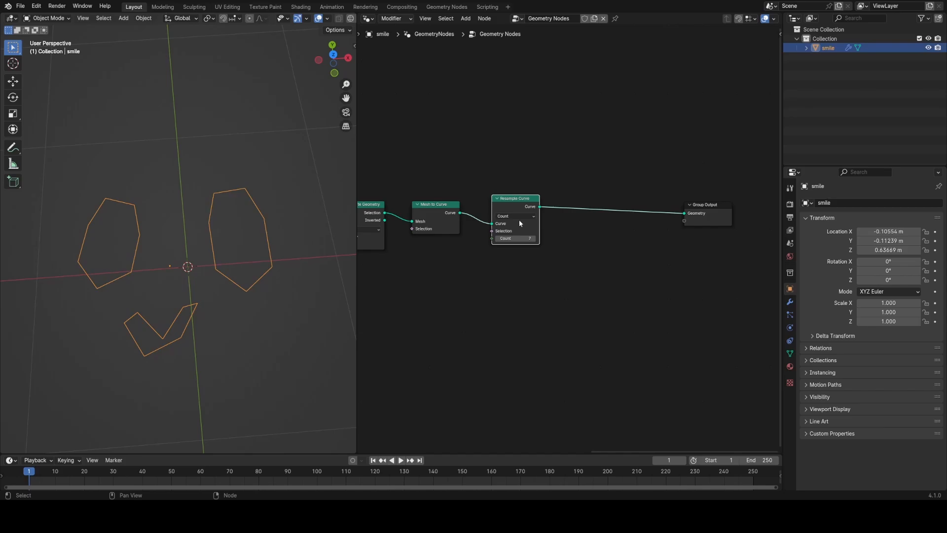
left_click(515, 216)
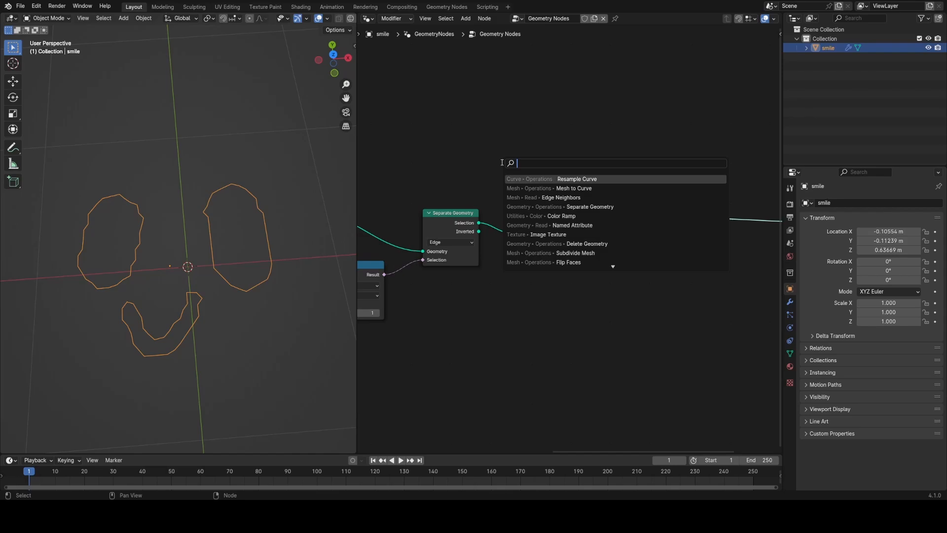
type("gr")
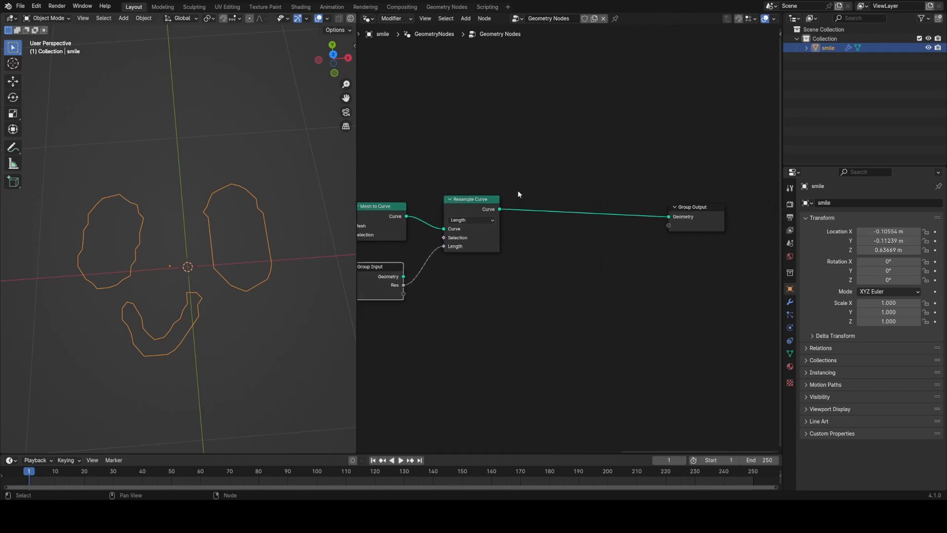
Try several Res values on the modifier, settling on 0.025 m
left_click(789, 302)
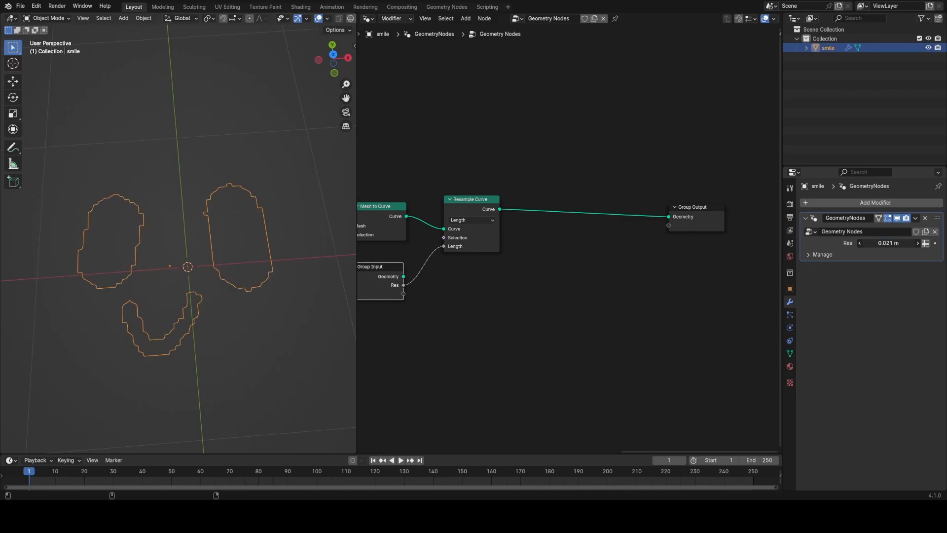
left_click_drag(888, 242, 899, 243)
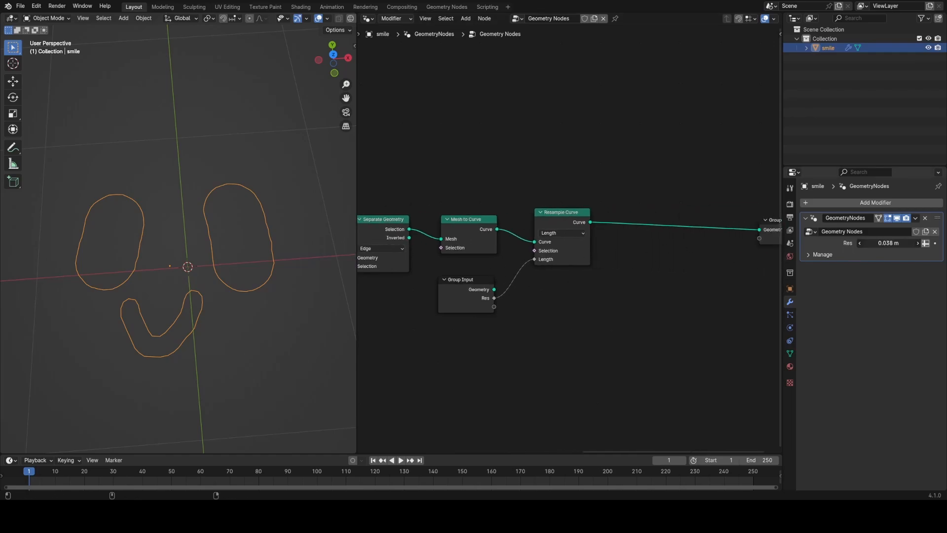
left_click_drag(888, 242, 896, 242)
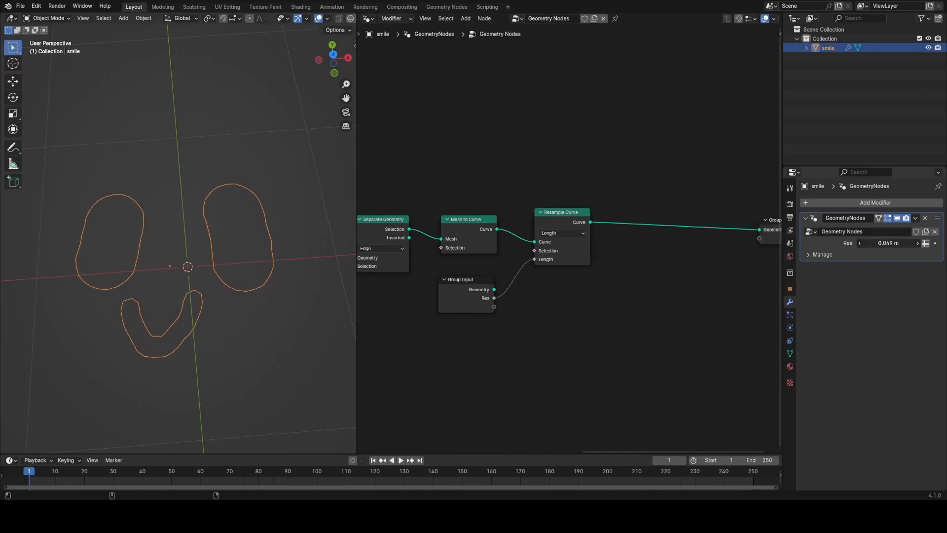
left_click_drag(894, 242, 864, 242)
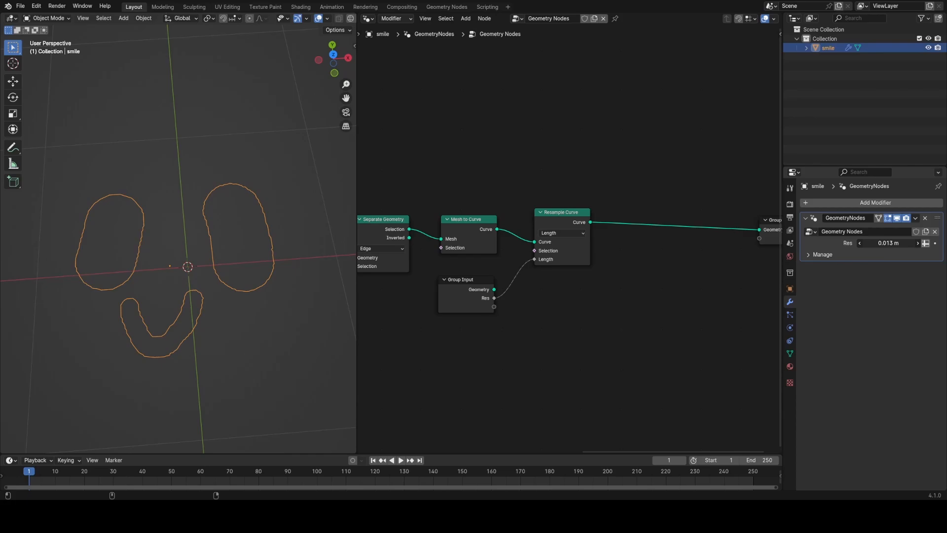
left_click_drag(888, 243, 906, 242)
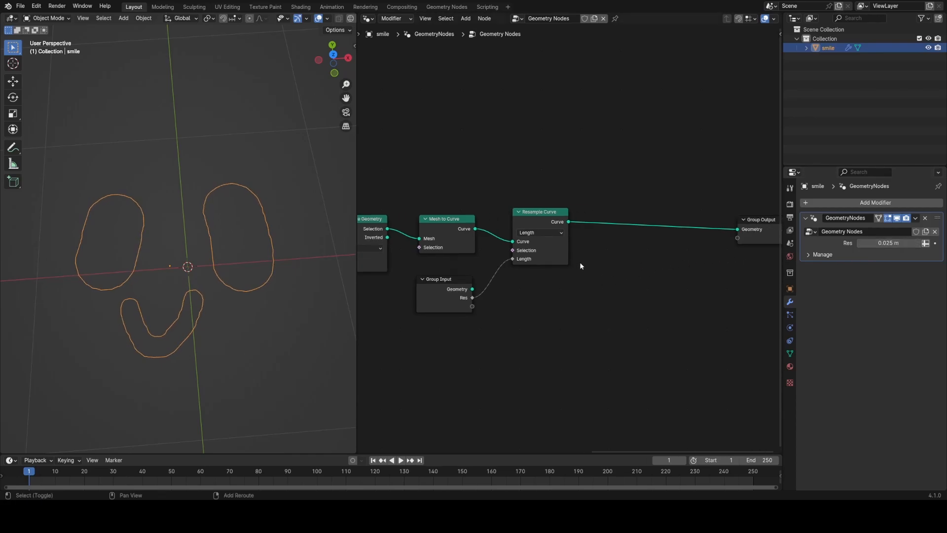
Add Curve to Mesh and Extrude Mesh nodes, with extrusion mode set to Edges
type("c")
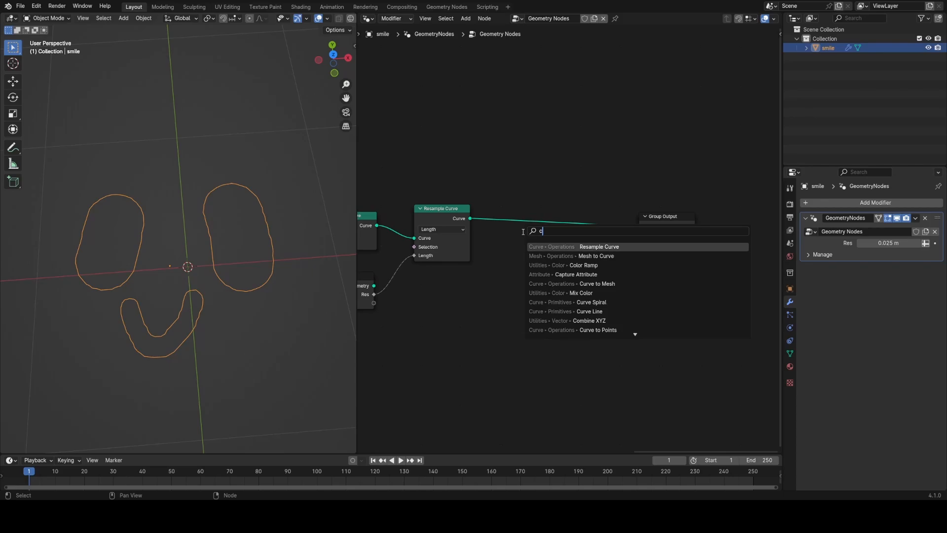
left_click(596, 283)
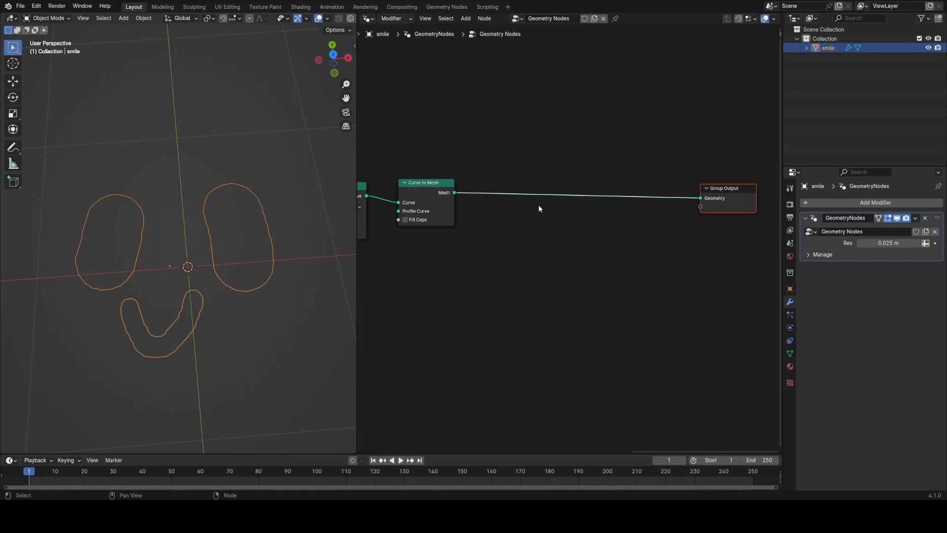
type("ex")
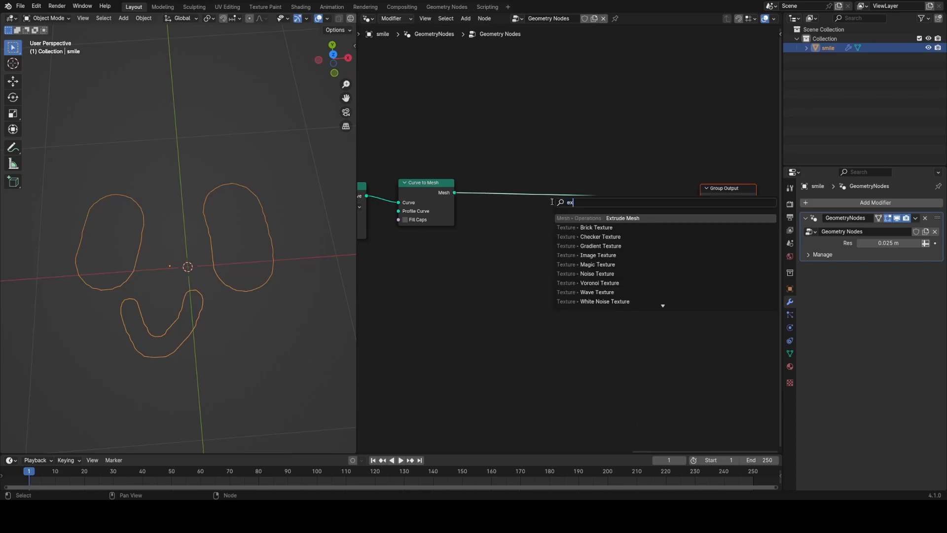
left_click(622, 218)
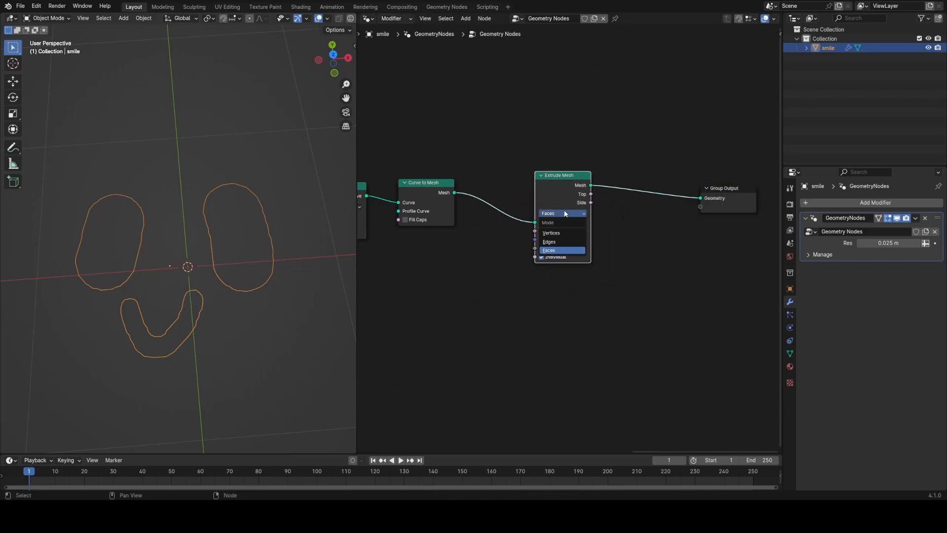
left_click(549, 242)
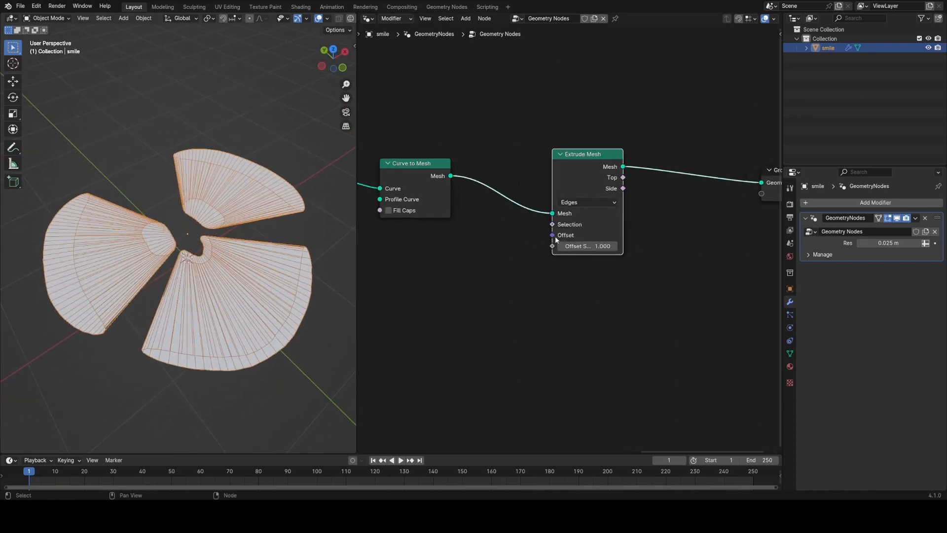
Add a Vector node with Z 0.060 as the extrusion offset and leave Edit Mode
type("ve")
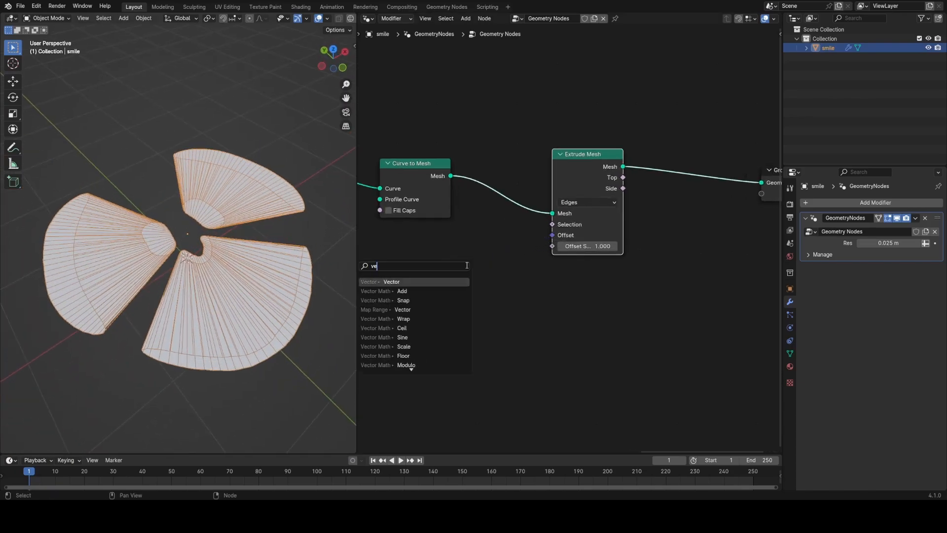
left_click(391, 282)
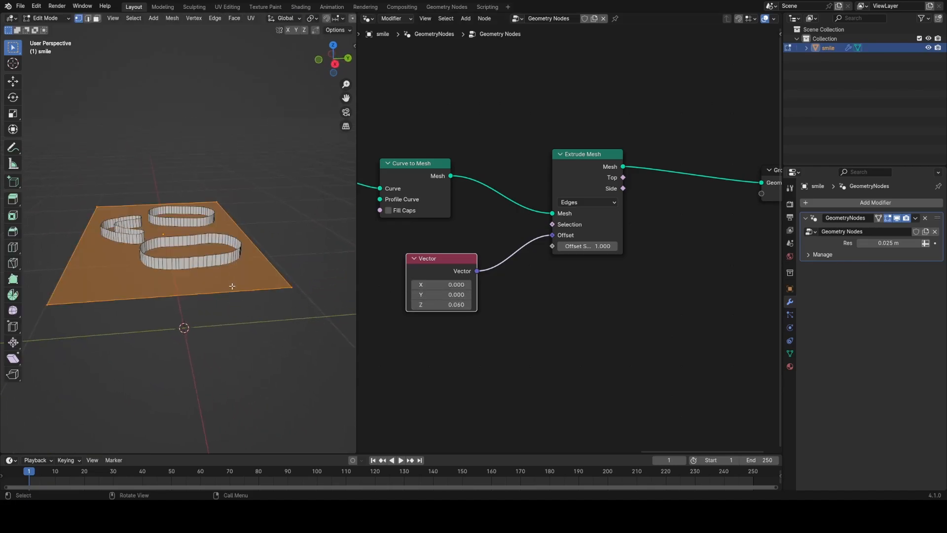
key("r")
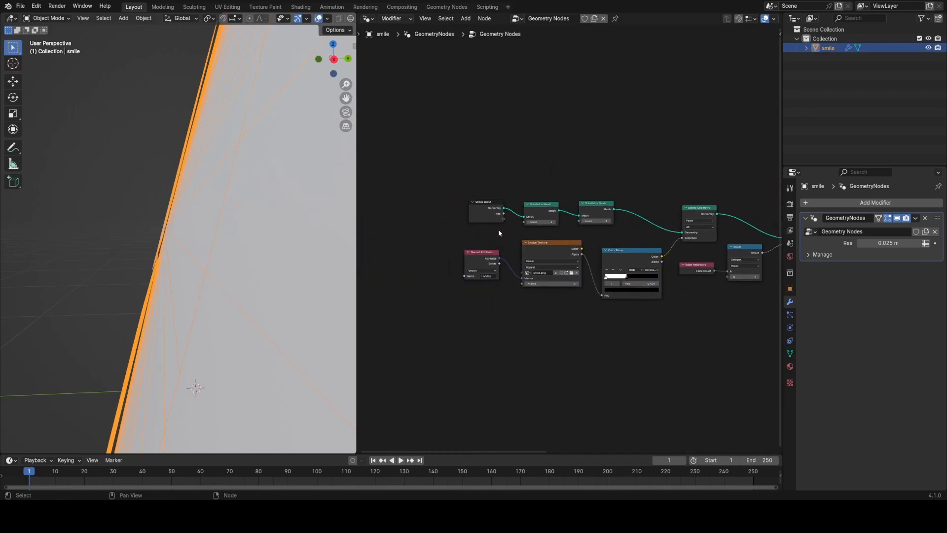
Add a Capture Attribute node after the Group Input and search for a Normal node
type("c")
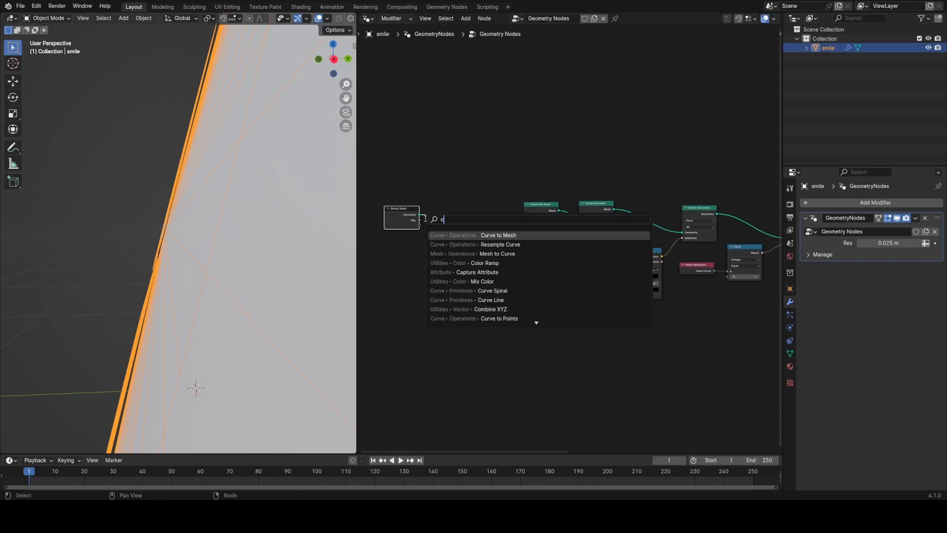
left_click(476, 272)
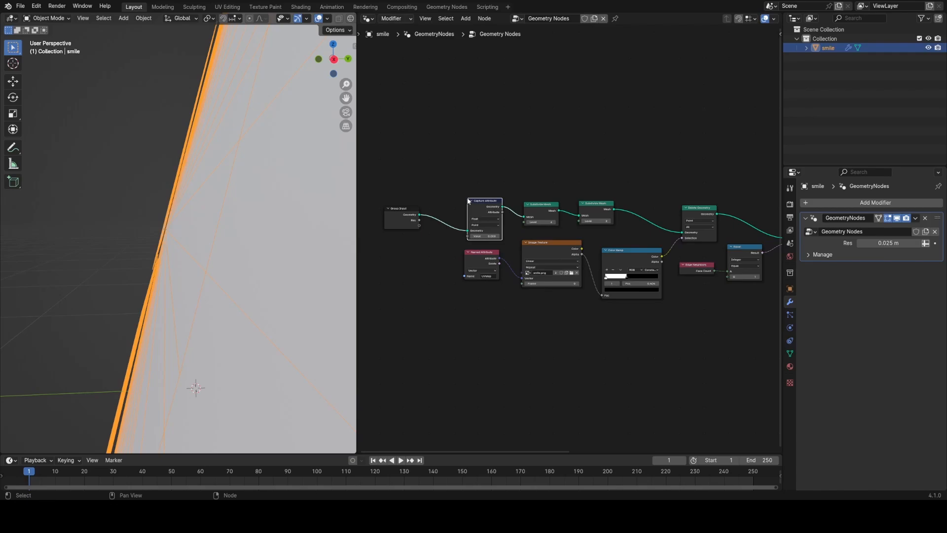
type("no")
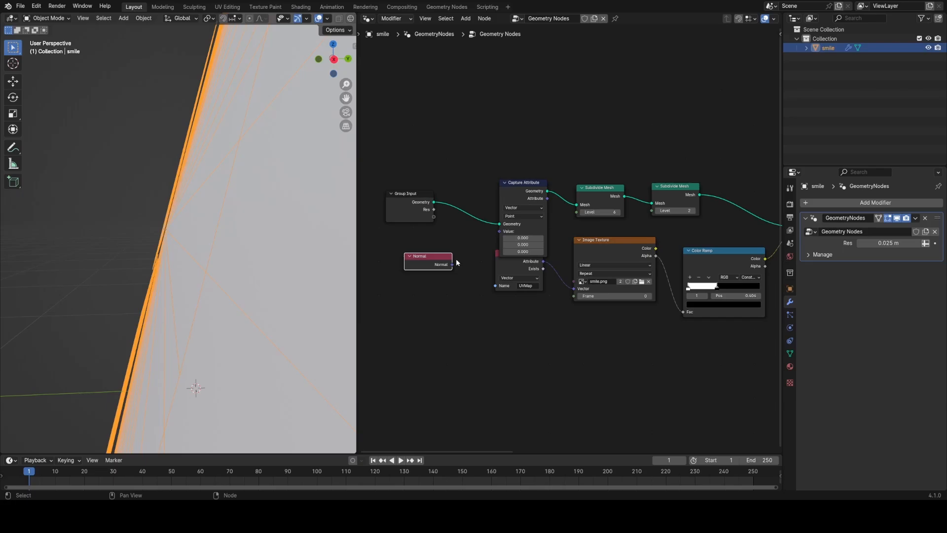
scroll("down", 3)
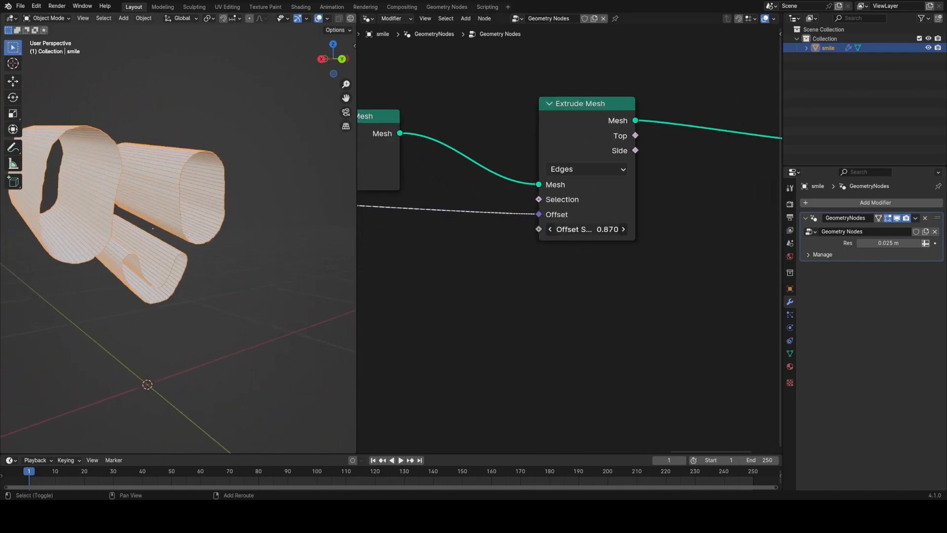
Set the Extrude Mesh offset scale to -0.080 and drive the offset with a Normal node
left_click_drag(586, 229, 561, 229)
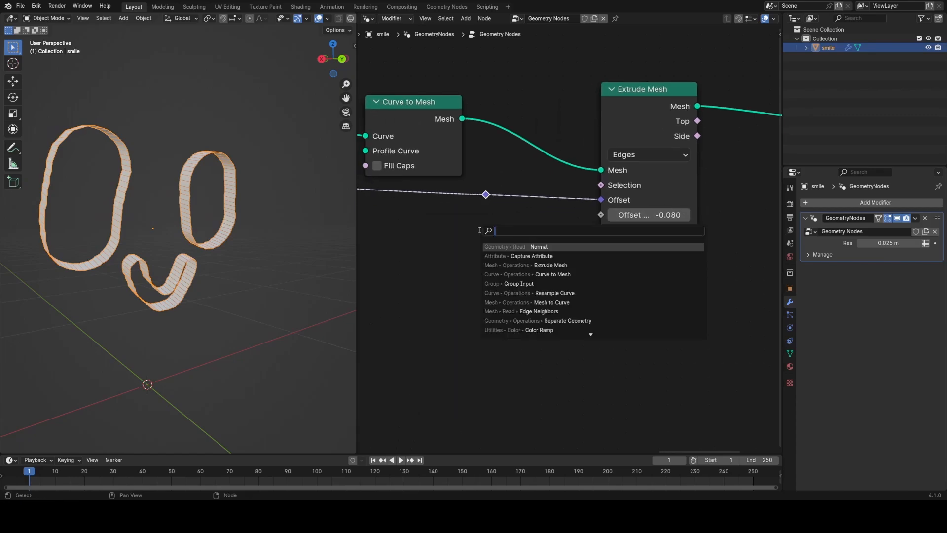
left_click(538, 247)
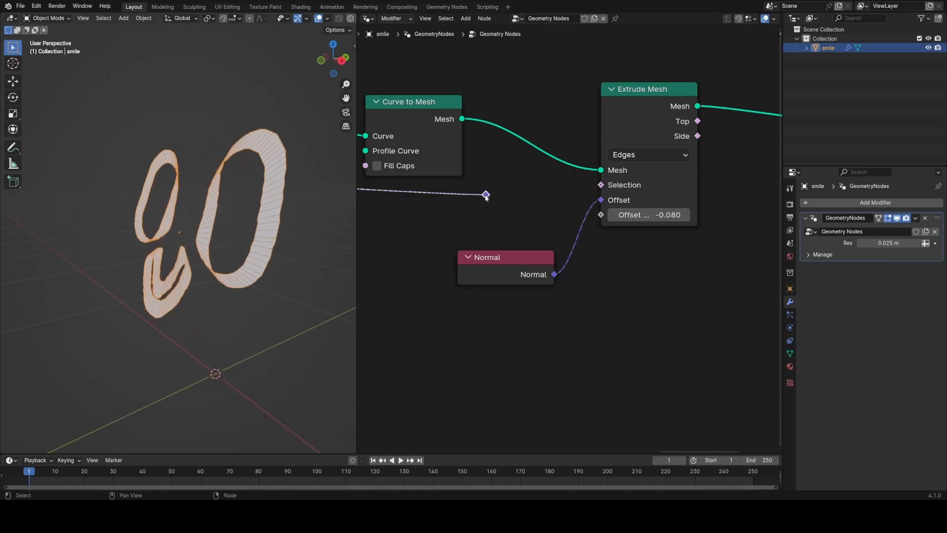
type("jo")
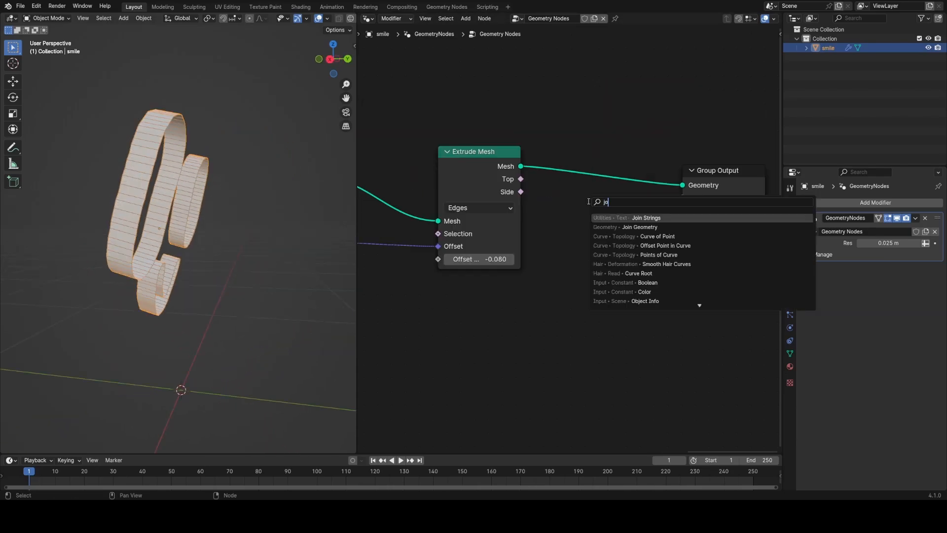
Add a Join Geometry node to merge the edge walls with extruded faces
left_click(639, 226)
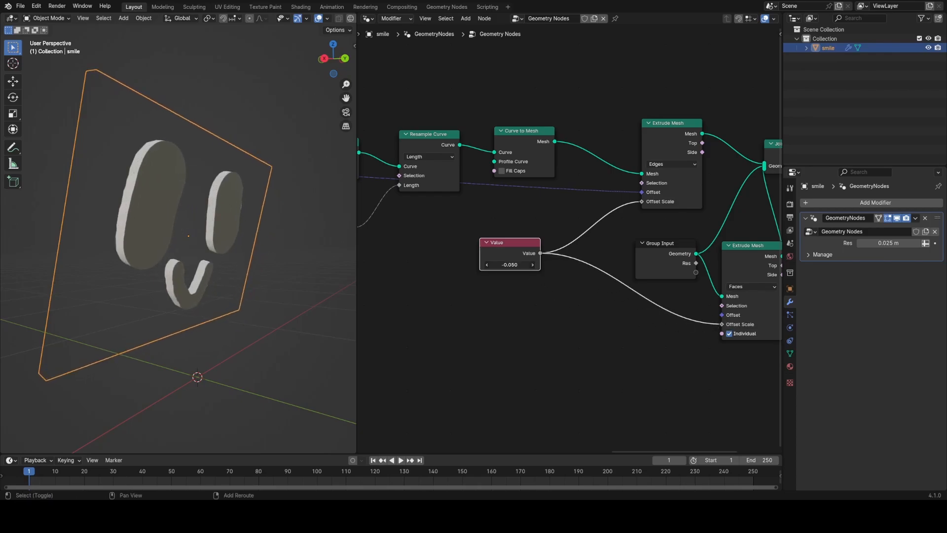
Insert a Math node after the shared value and set it to Multiply
left_click_drag(509, 242, 436, 244)
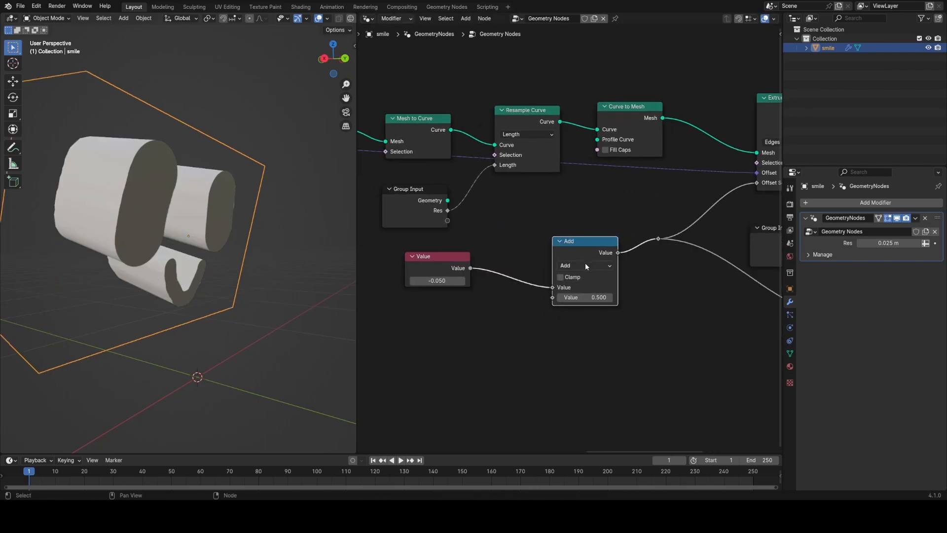
left_click(584, 266)
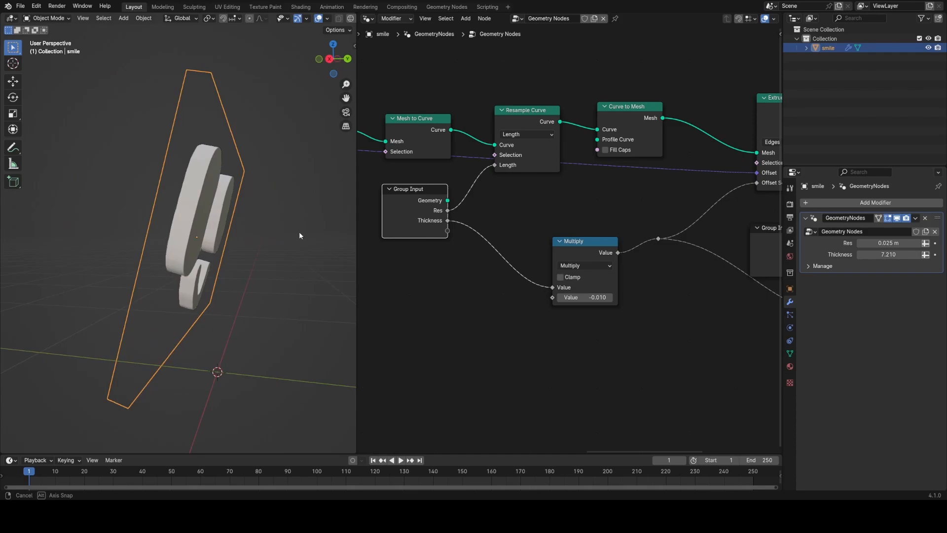
key("z")
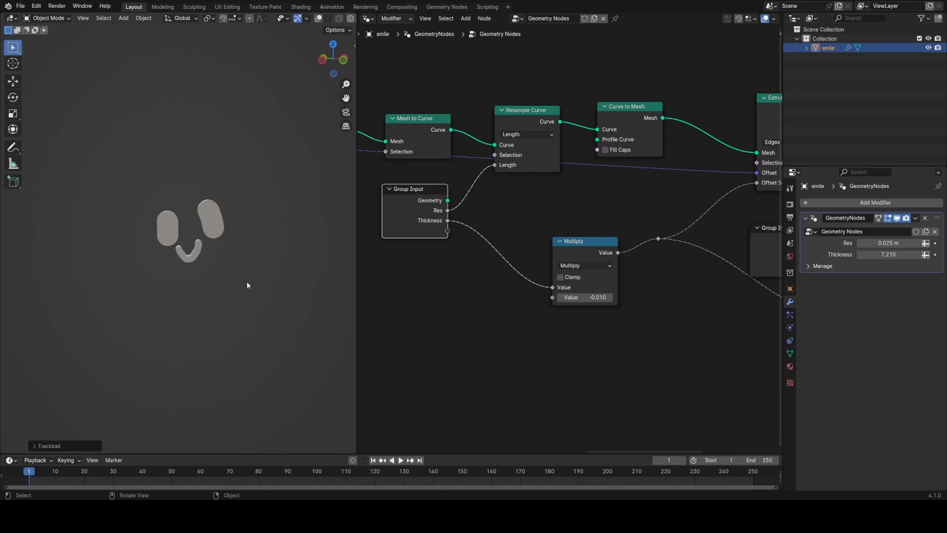
key("z")
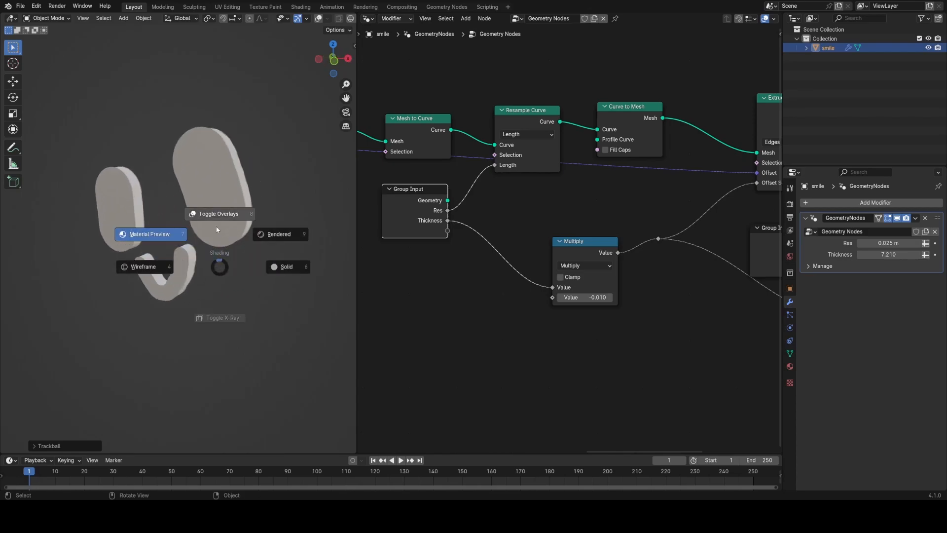